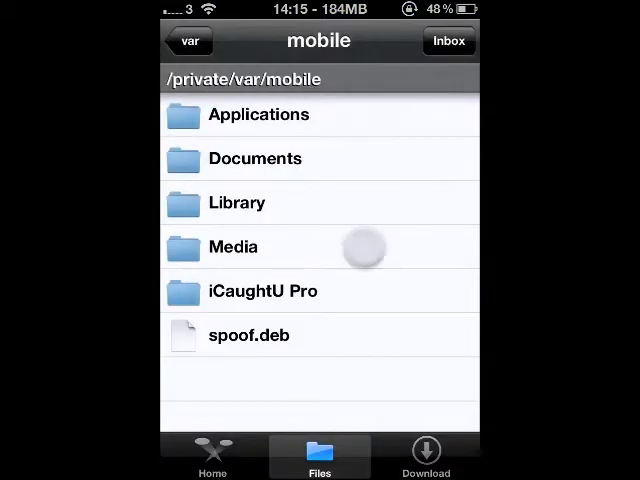
# Open Don't Look Back In Anger.mp3 from Media/Downloads for importing
pyautogui.click(233, 246)
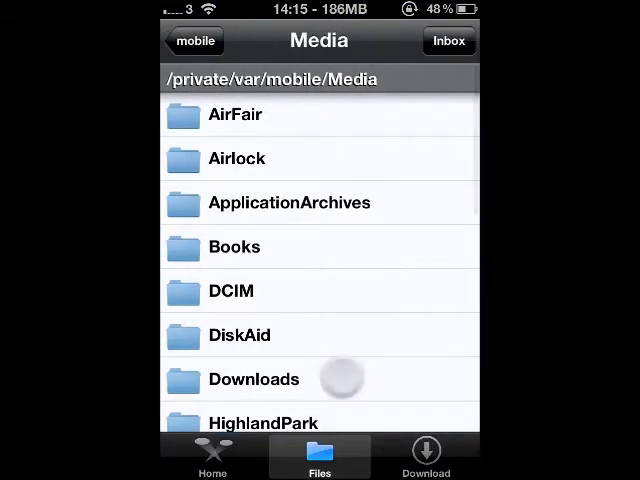
pyautogui.click(254, 379)
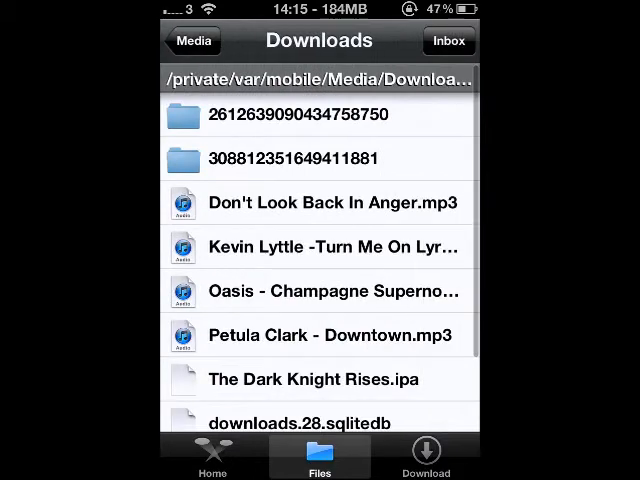
pyautogui.click(333, 202)
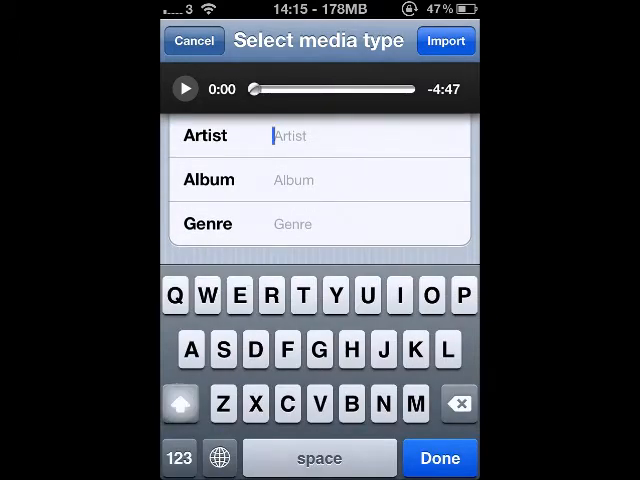
# Enter 'Oasis' as the song's artist name
pyautogui.write('Oas')
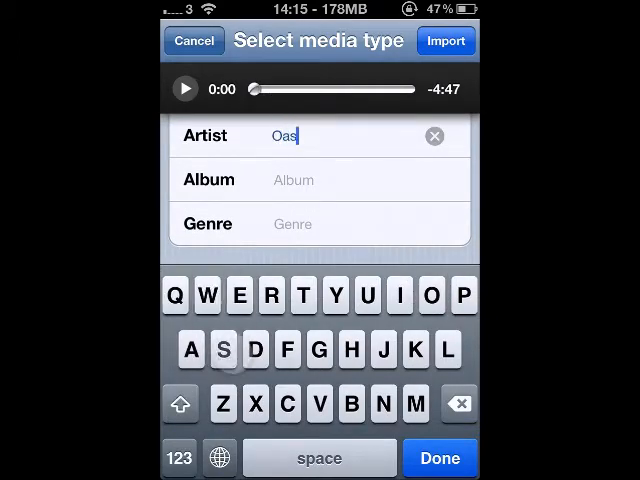
pyautogui.write('is')
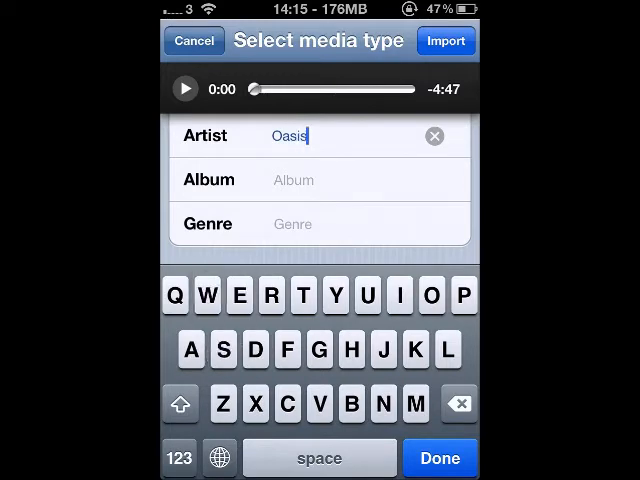
pyautogui.click(439, 458)
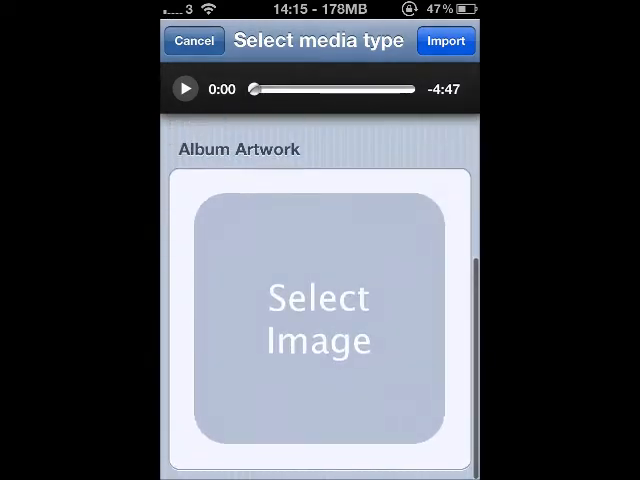
# Choose the Oasis piano-and-drums cover from the DCIM photos as album artwork
pyautogui.click(318, 322)
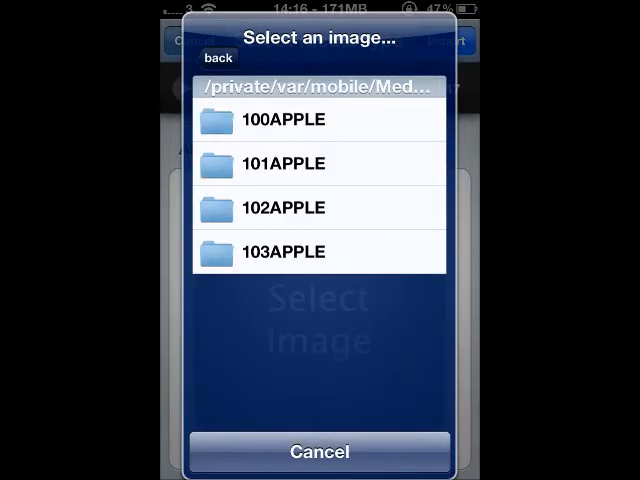
pyautogui.click(285, 120)
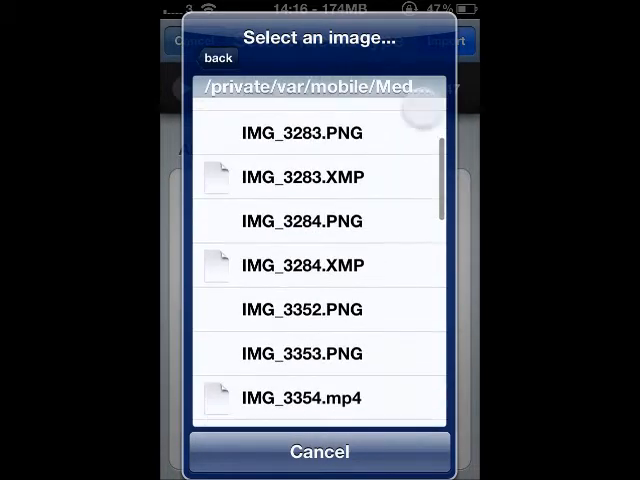
pyautogui.scroll(-3)
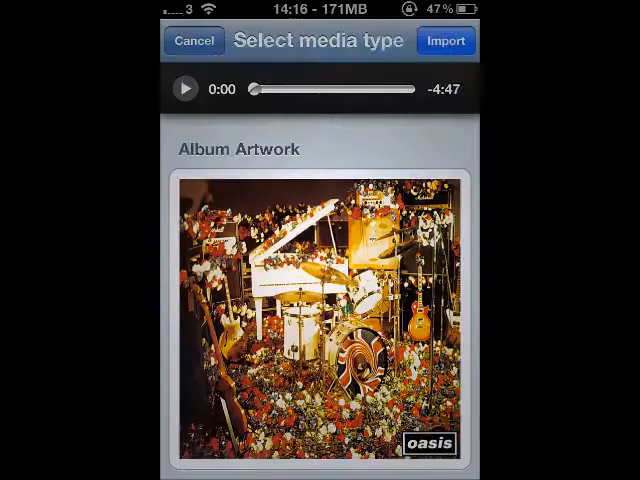
# Import the song, dismiss the success alert, and play it in Music
pyautogui.scroll(-3)
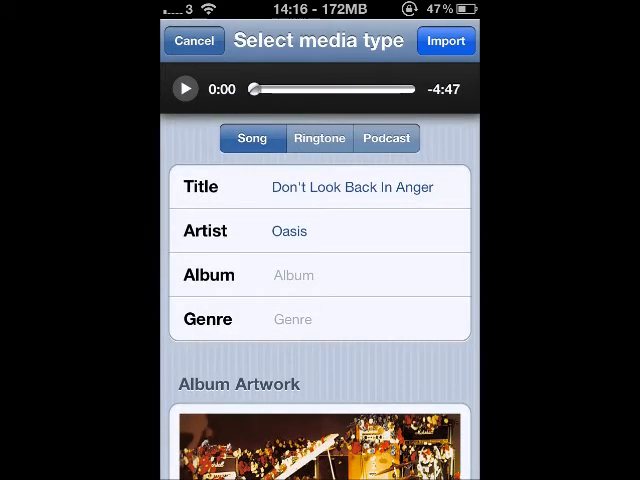
pyautogui.click(446, 41)
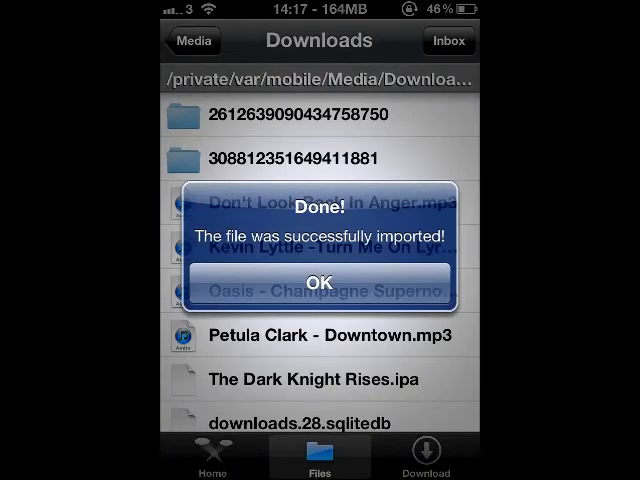
pyautogui.click(319, 281)
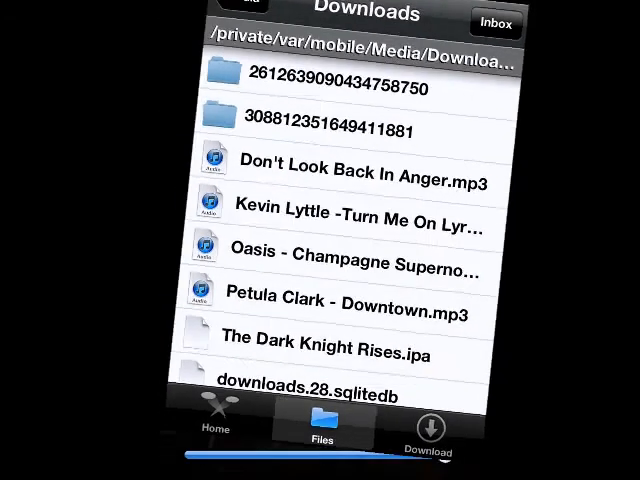
pyautogui.click(360, 170)
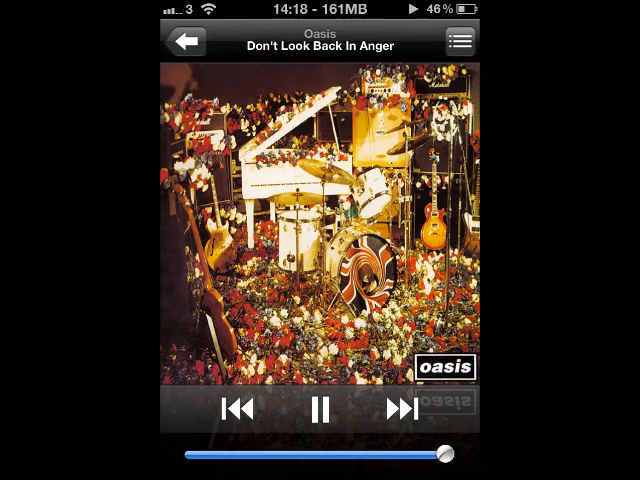